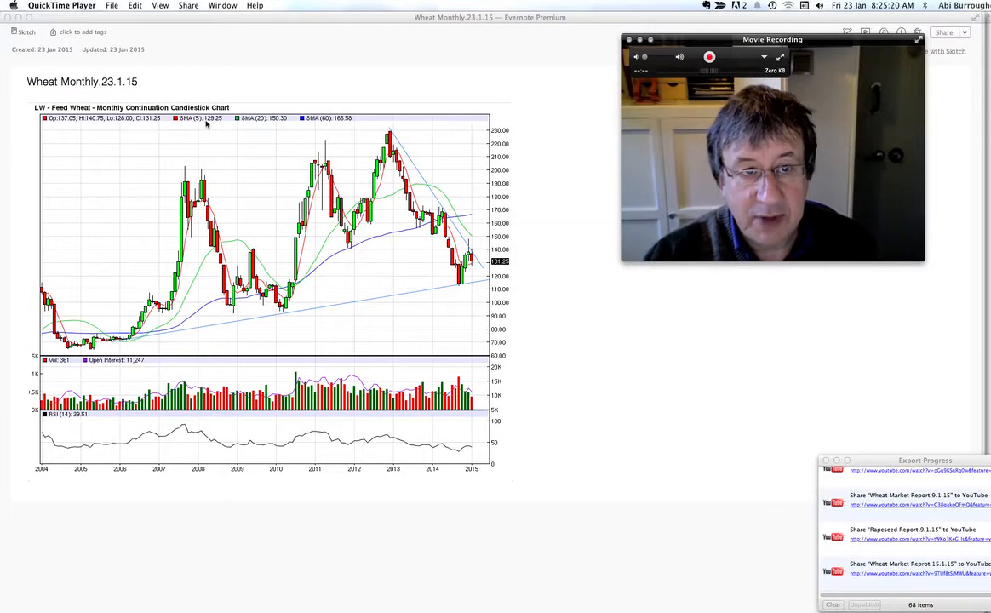
mouse_move(475, 266)
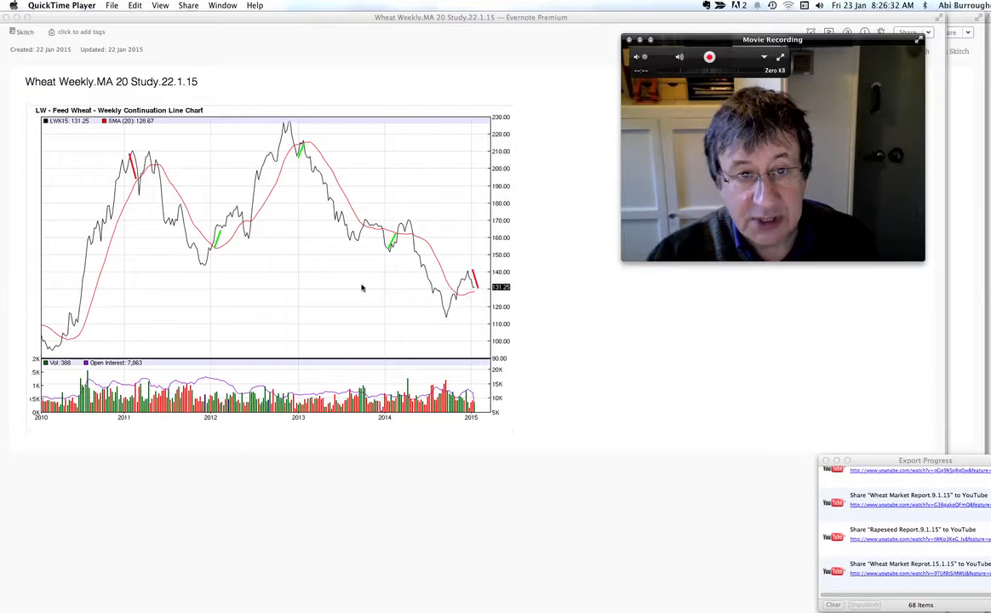
mouse_move(290, 169)
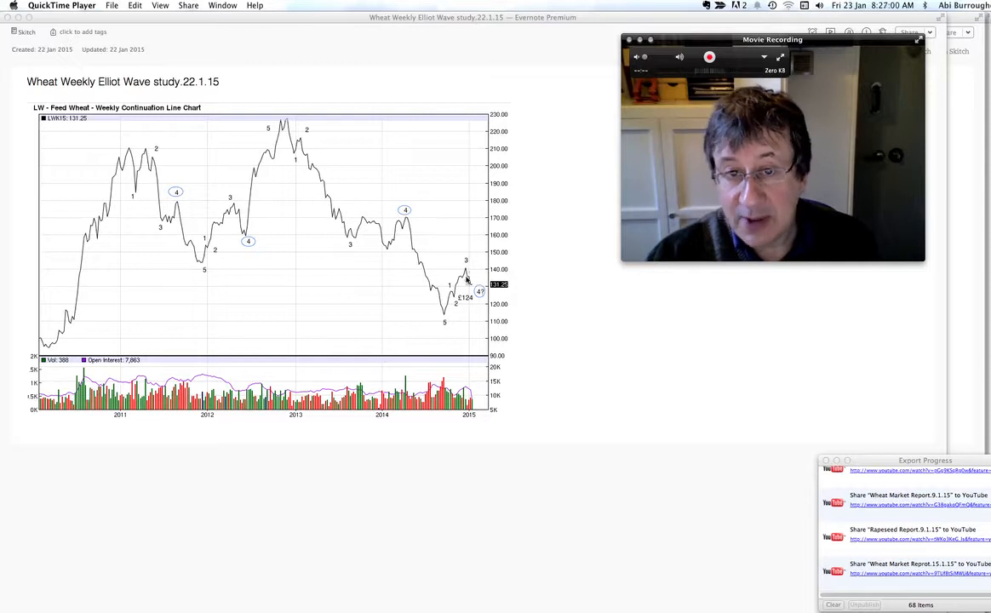
mouse_move(477, 282)
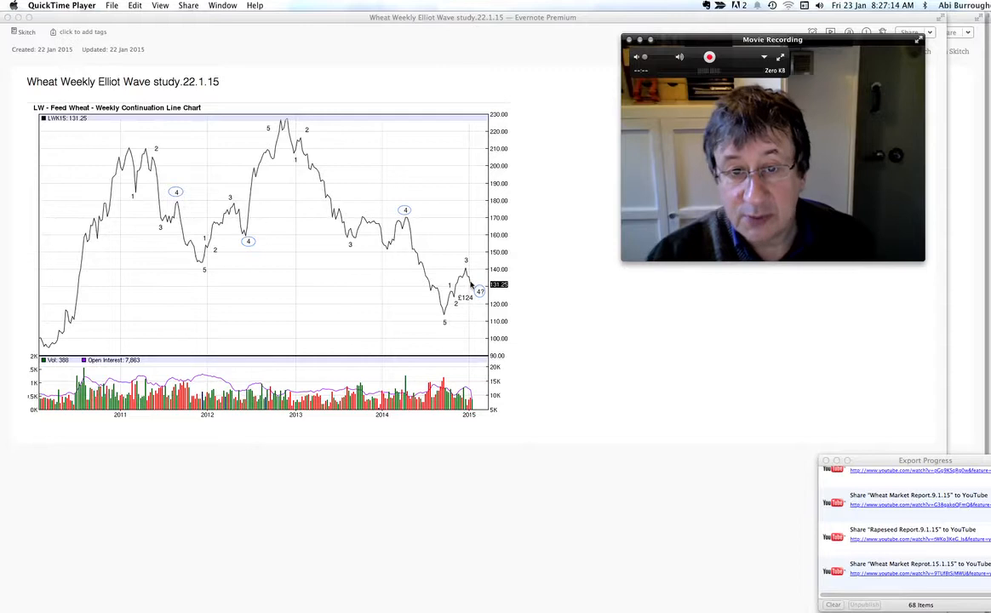
mouse_move(156, 198)
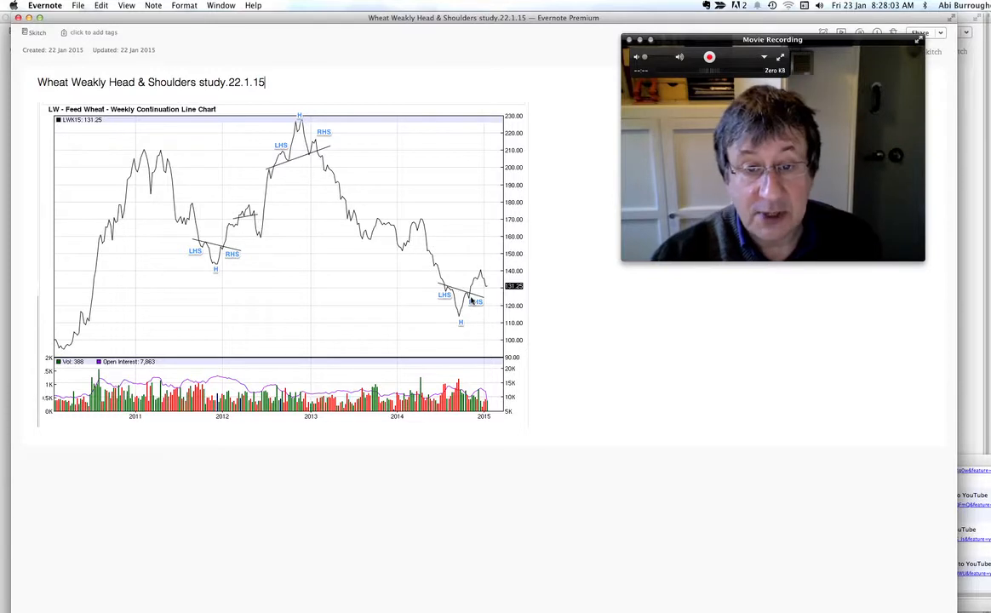
mouse_move(361, 177)
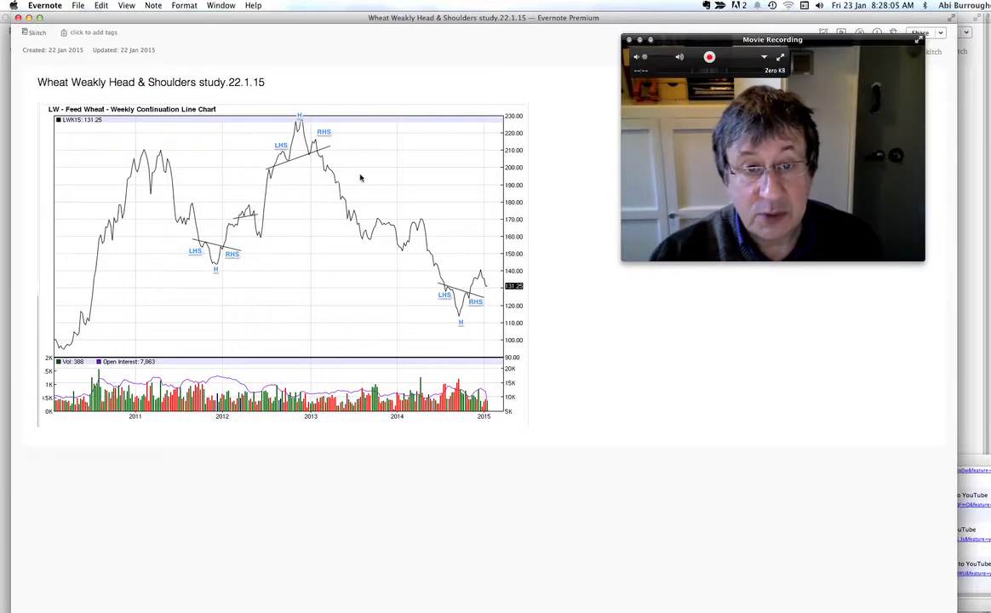
mouse_move(325, 119)
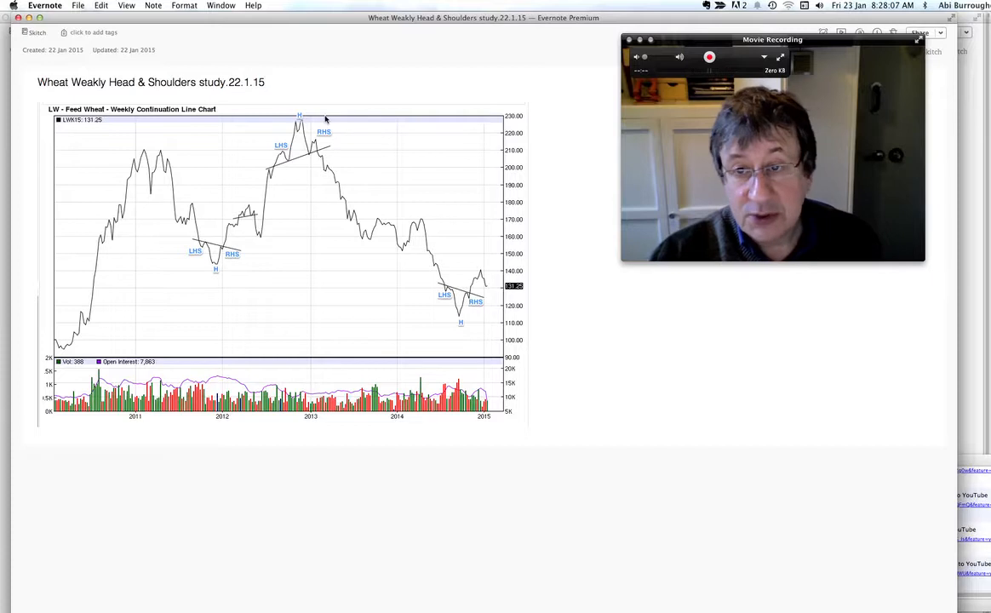
Bring up the Wheat Weakly Head & Shoulders study 22.1.15 note with its labelled weekly chart.
left_click(266, 81)
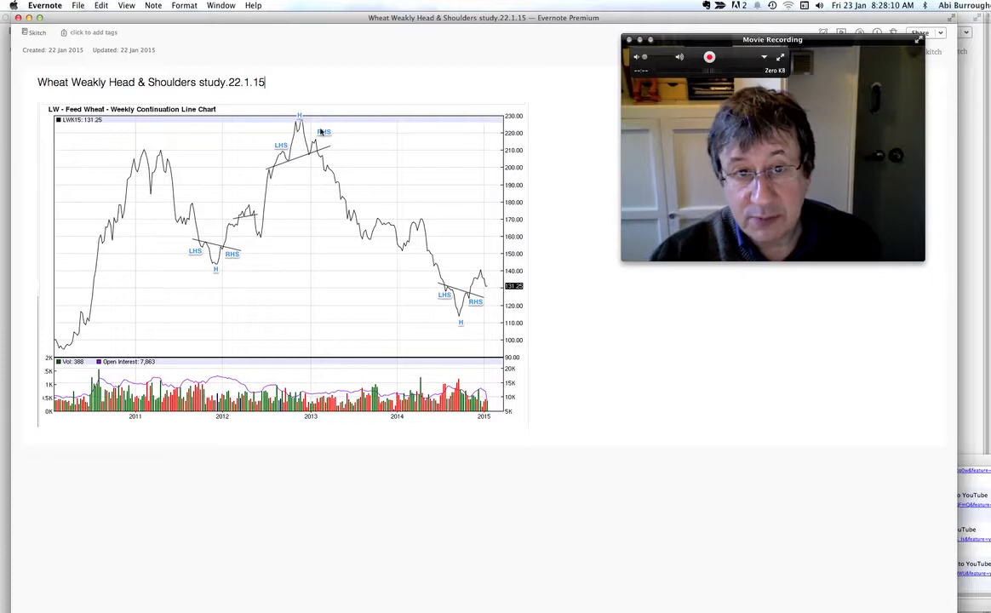
mouse_move(433, 232)
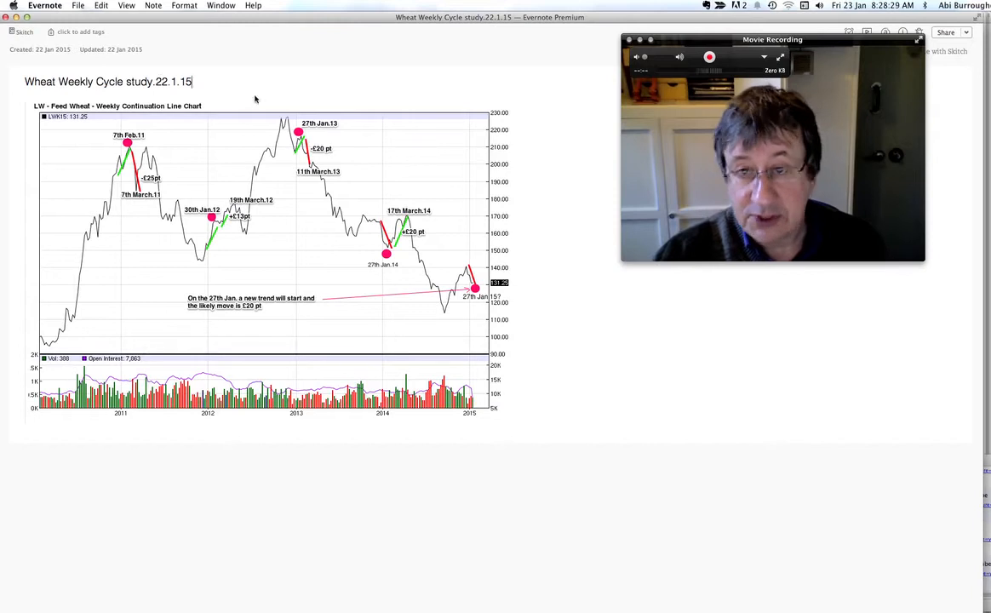
mouse_move(378, 176)
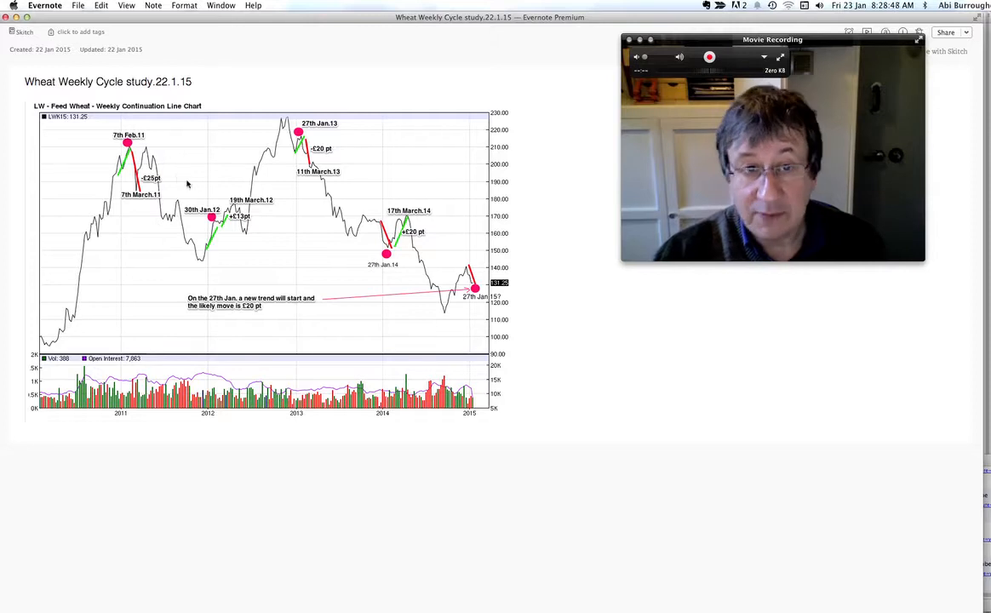
mouse_move(303, 177)
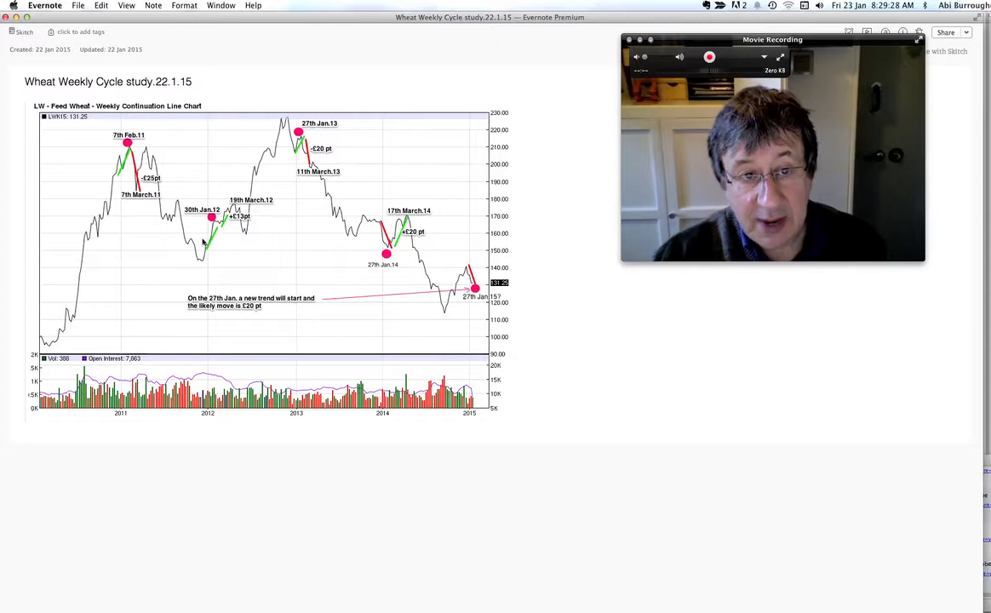
left_click(194, 81)
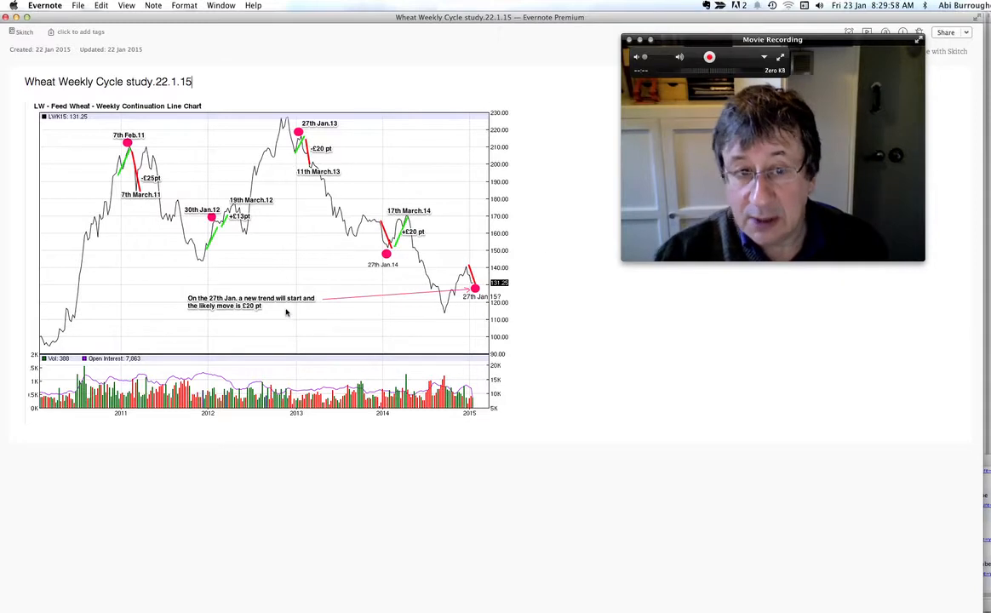
mouse_move(290, 306)
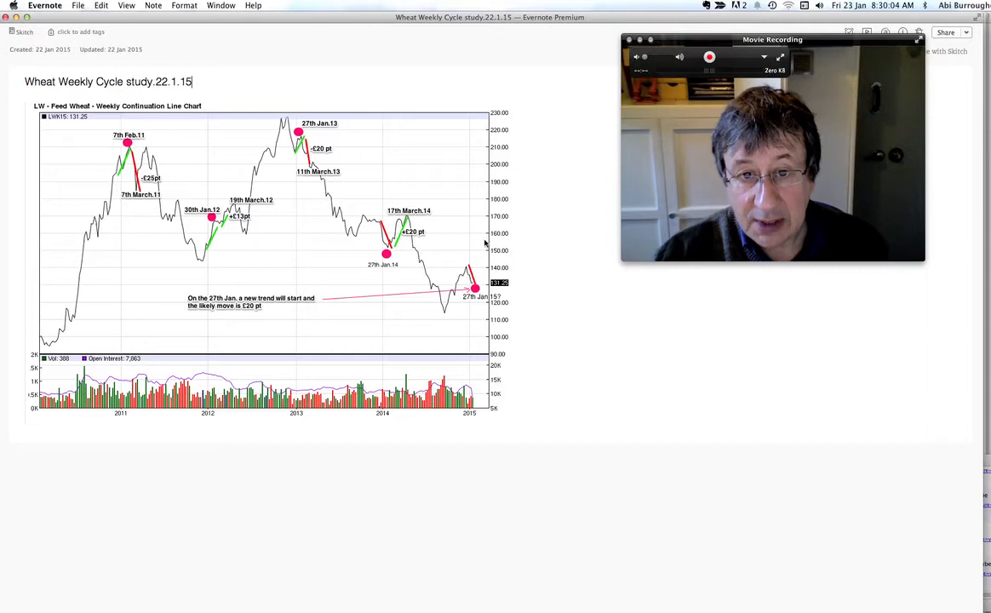
mouse_move(456, 321)
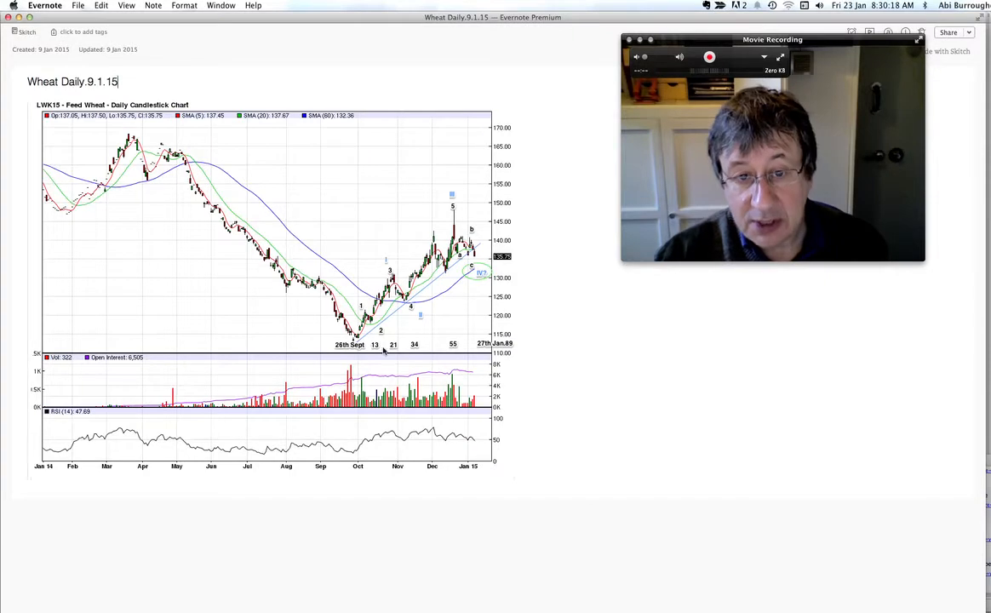
mouse_move(497, 350)
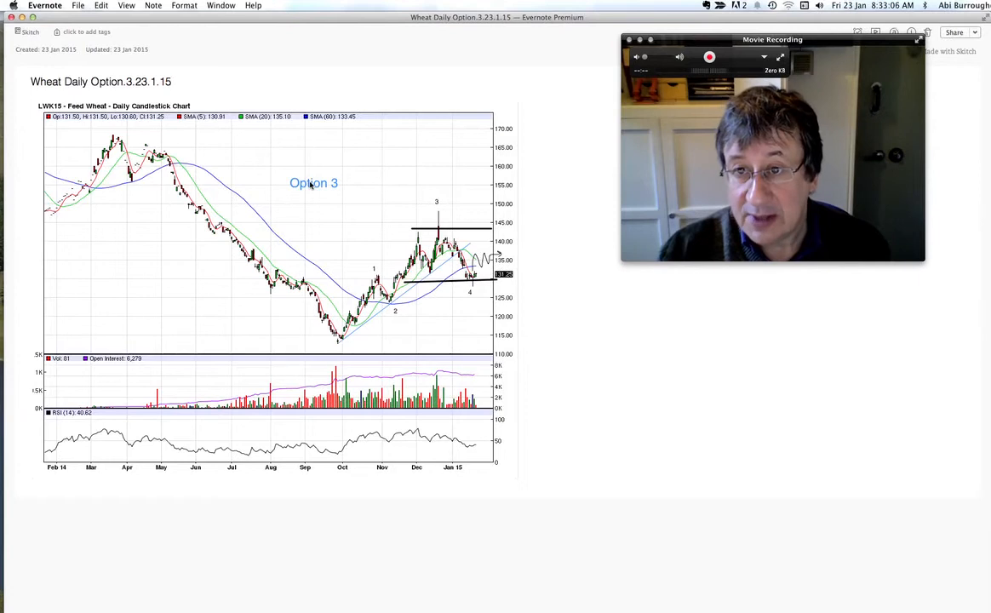
Select the Wheat Daily Option.3.23.1.15 note showing the Option 3 daily wave chart.
left_click(170, 82)
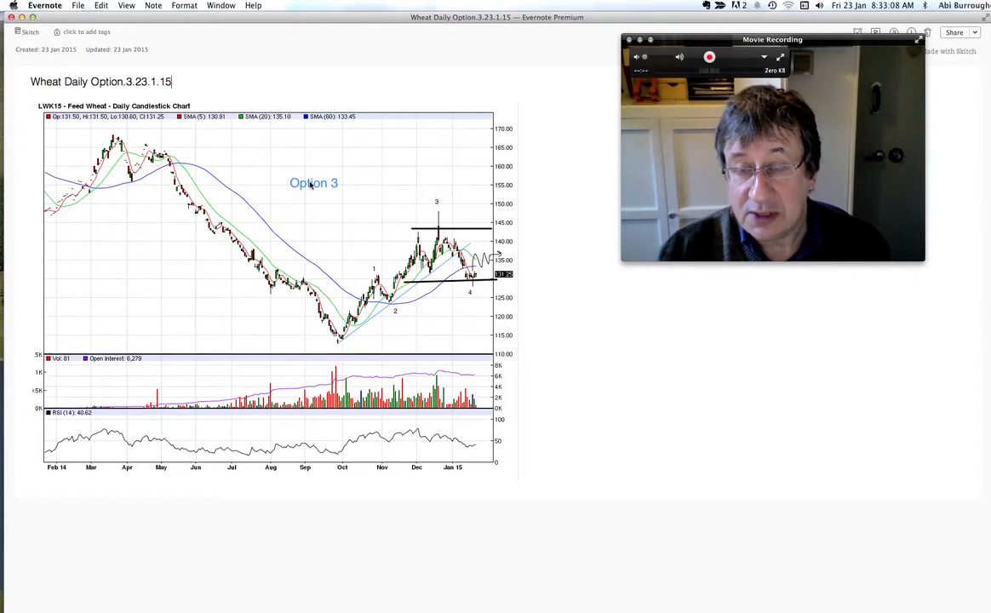